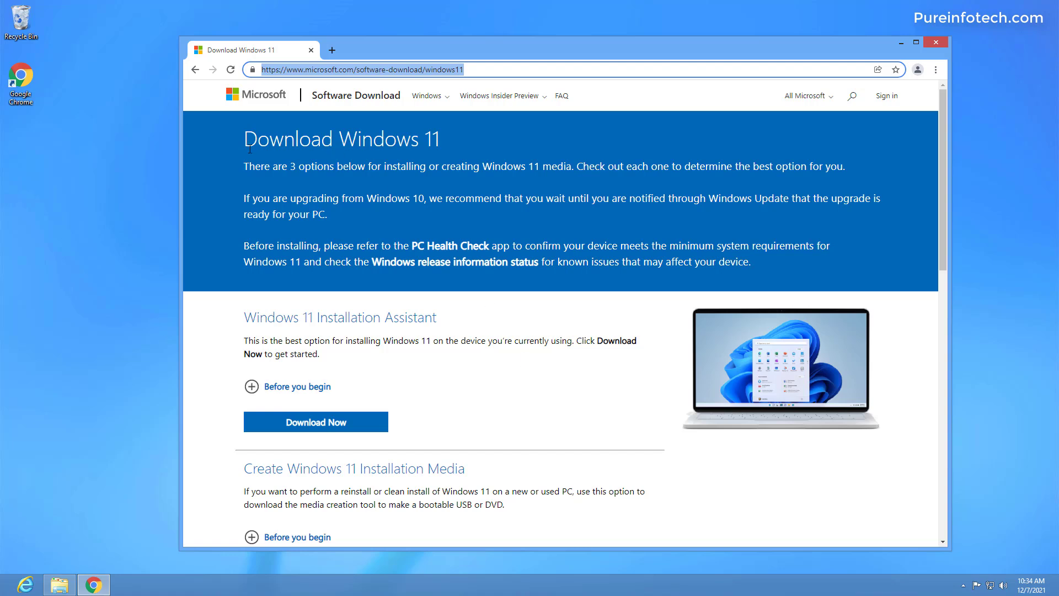
mouse_move(448, 148)
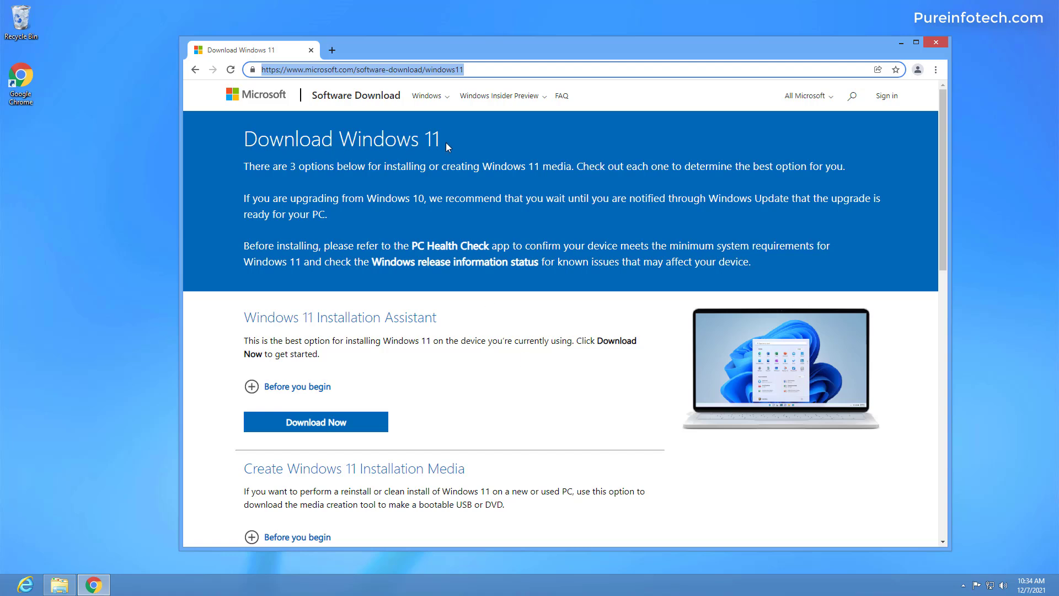
- Choose the Windows 11 disk image and confirm English as the product language
scroll("down", 3)
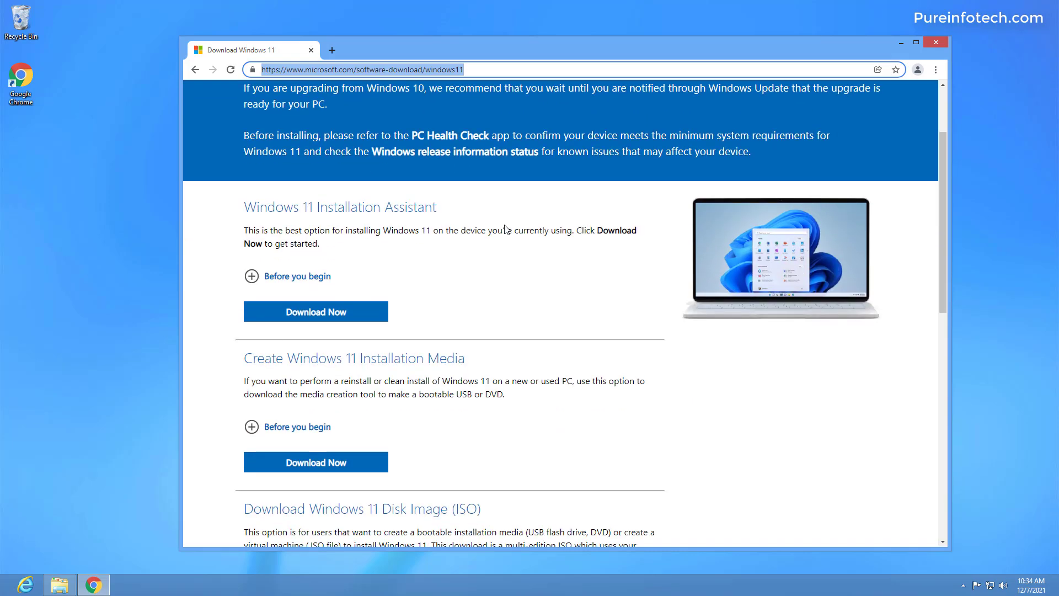
mouse_move(454, 227)
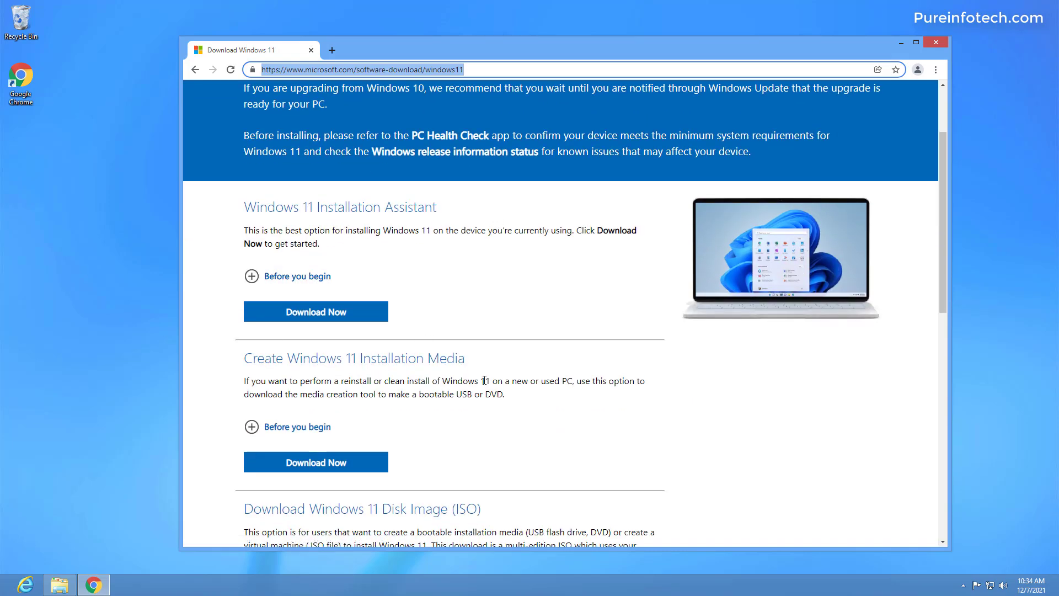
scroll("down", 3)
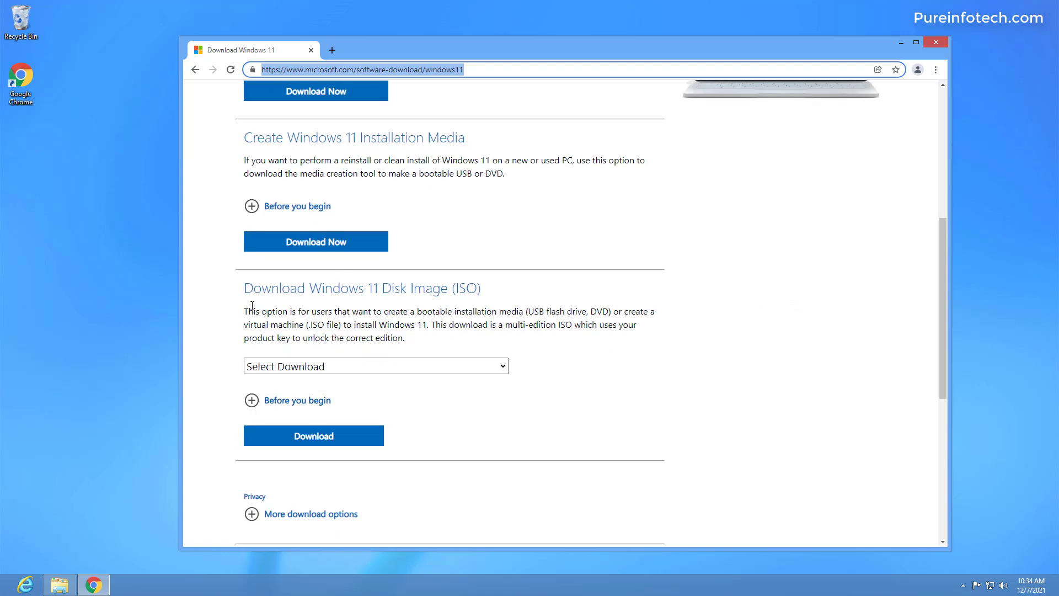
mouse_move(352, 377)
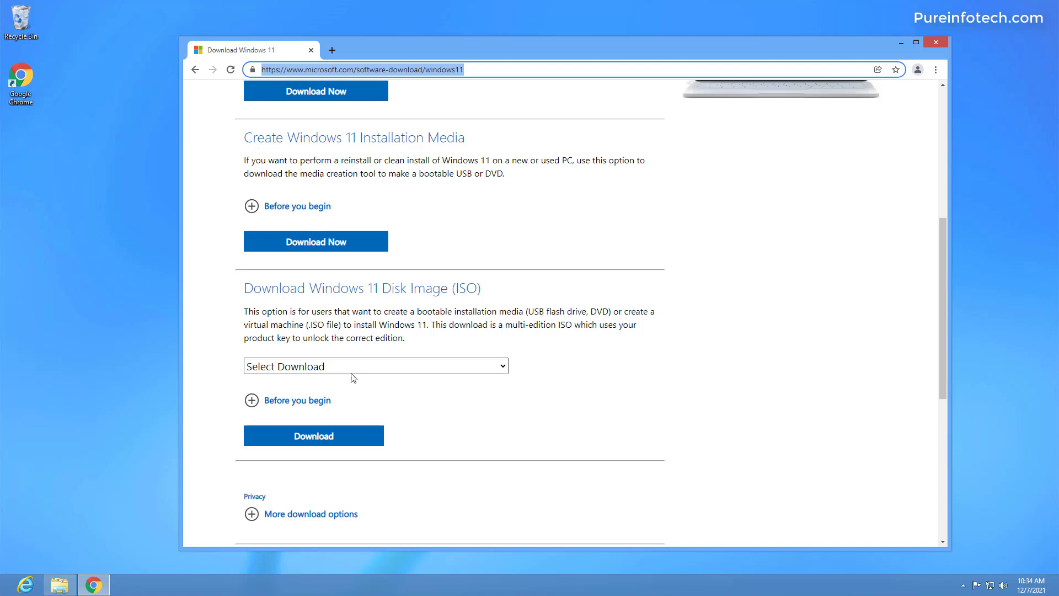
left_click(375, 365)
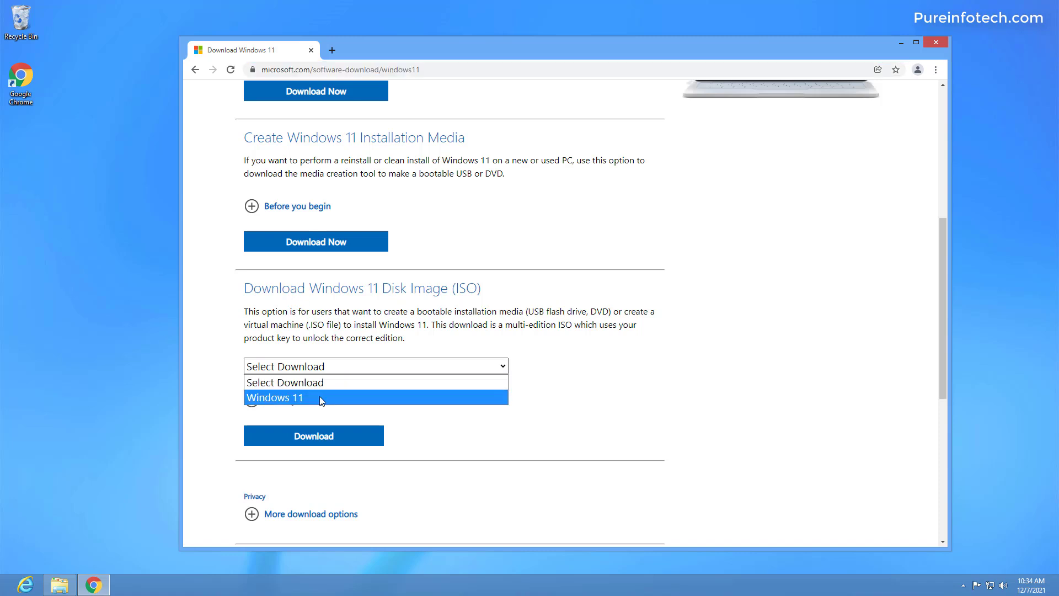
left_click(274, 397)
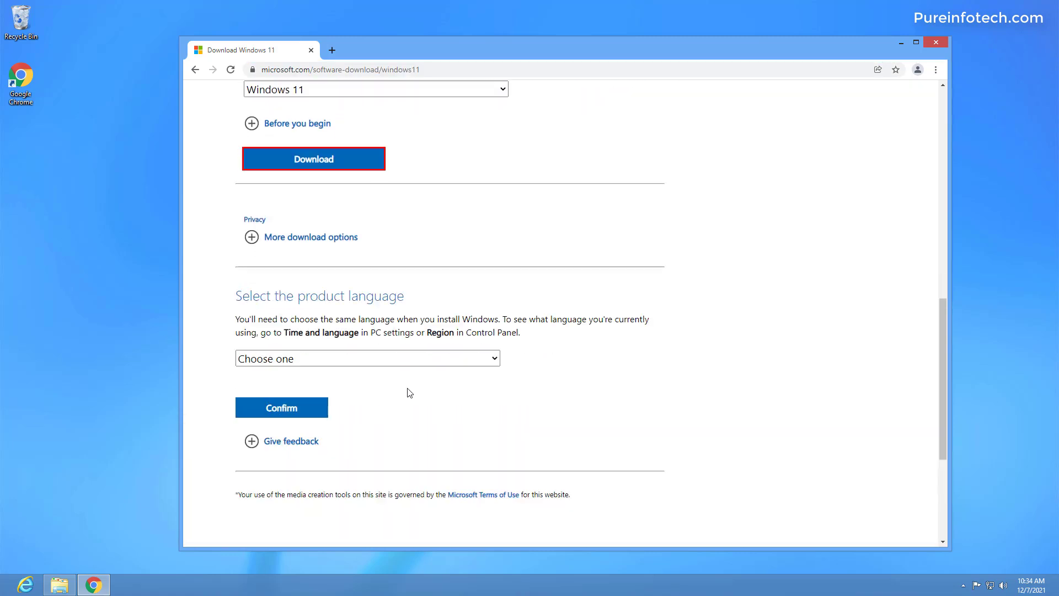
left_click(366, 358)
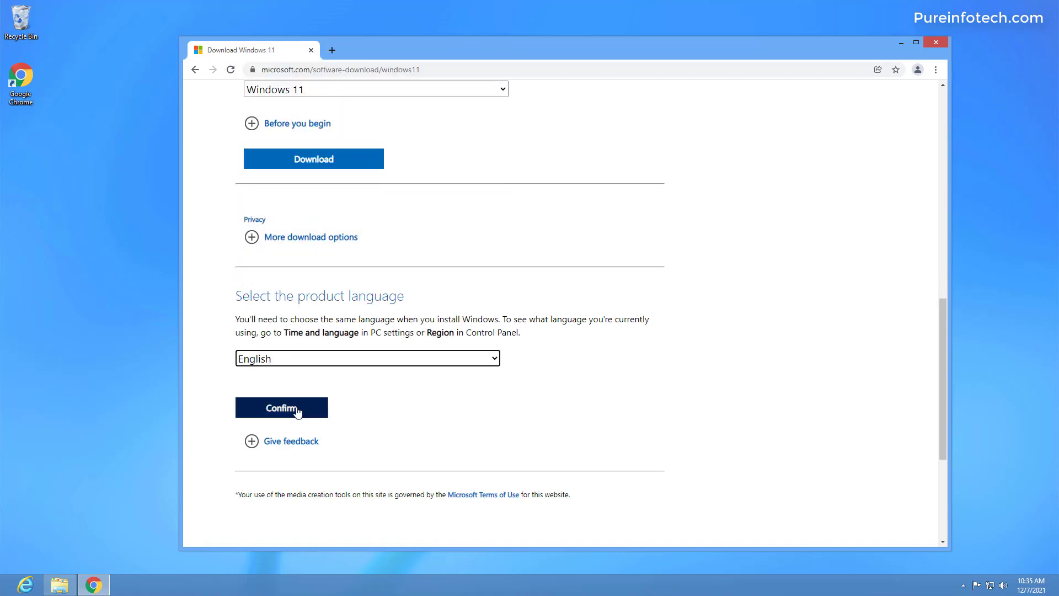
left_click(281, 407)
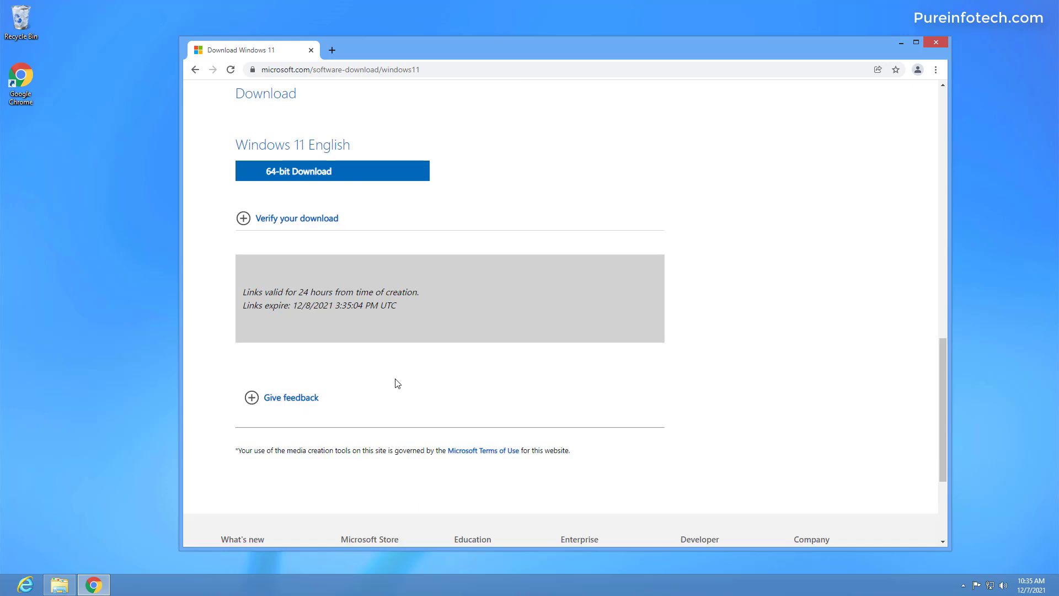
mouse_move(318, 176)
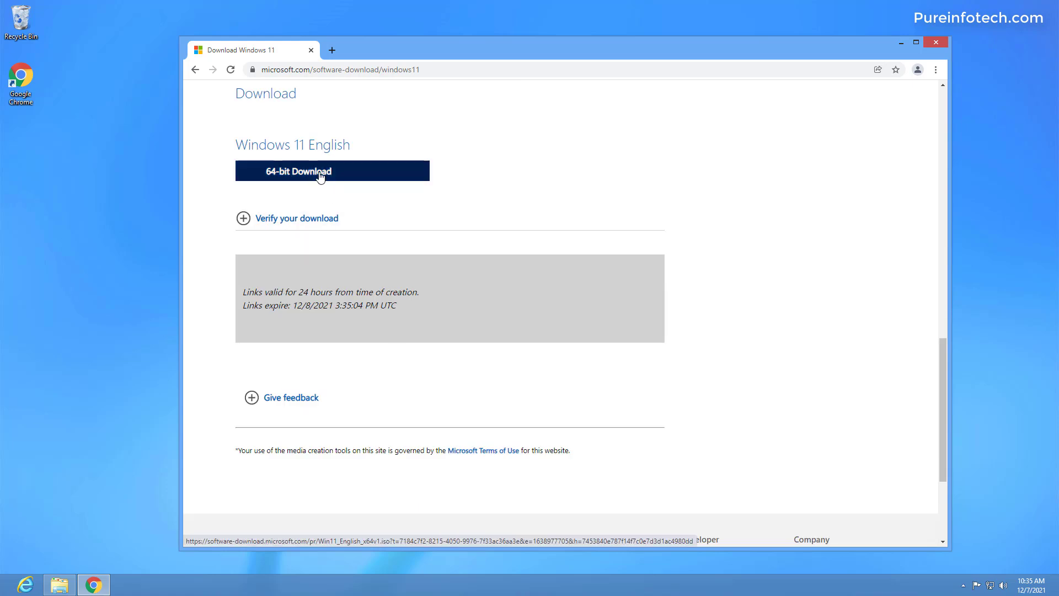
- Start the 64-bit English ISO download and then cancel it from the download bar
left_click(322, 170)
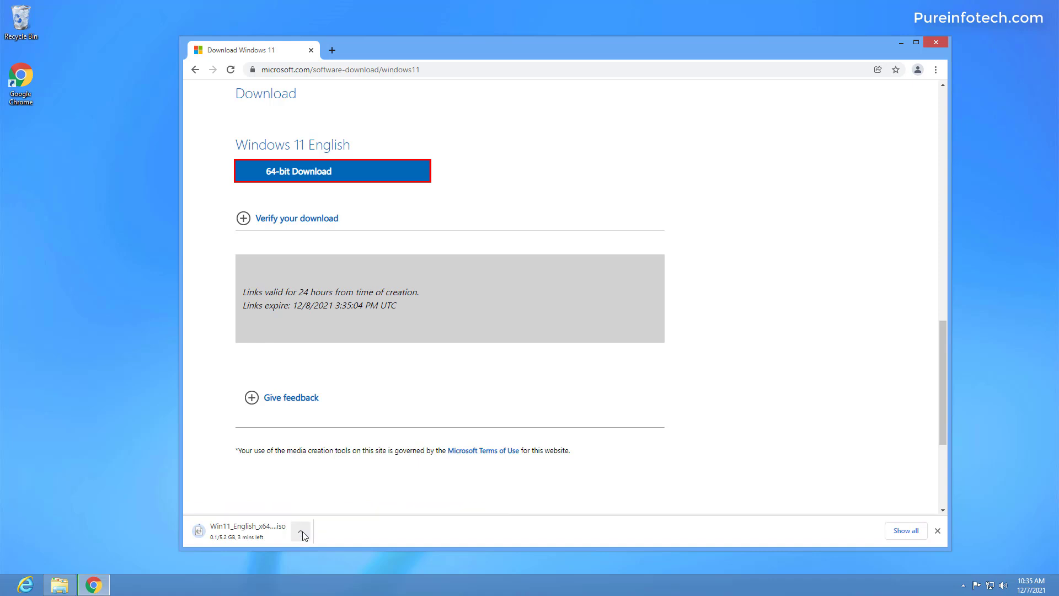
left_click(300, 532)
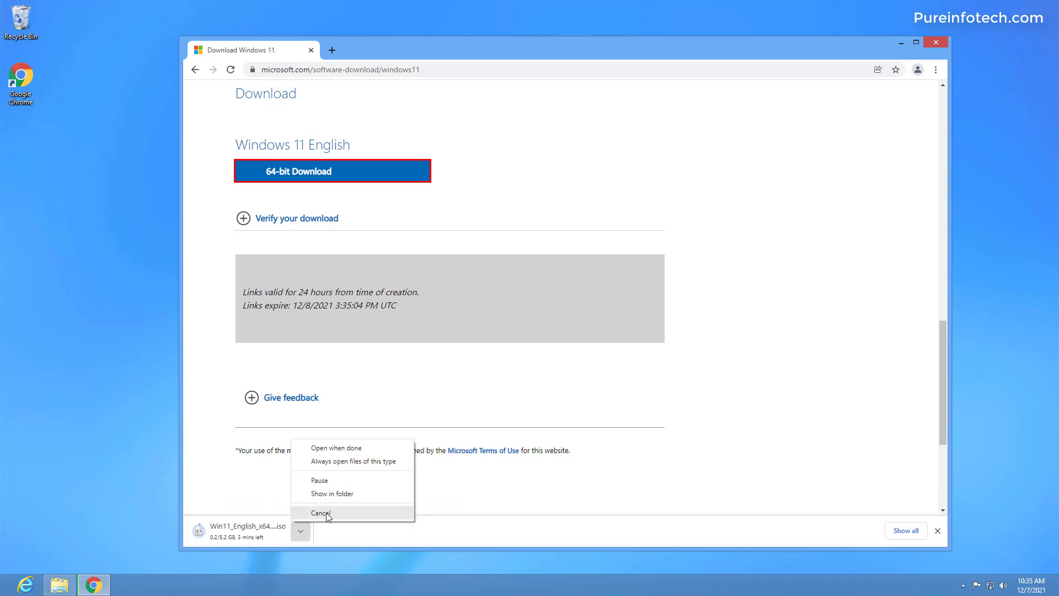
left_click(320, 513)
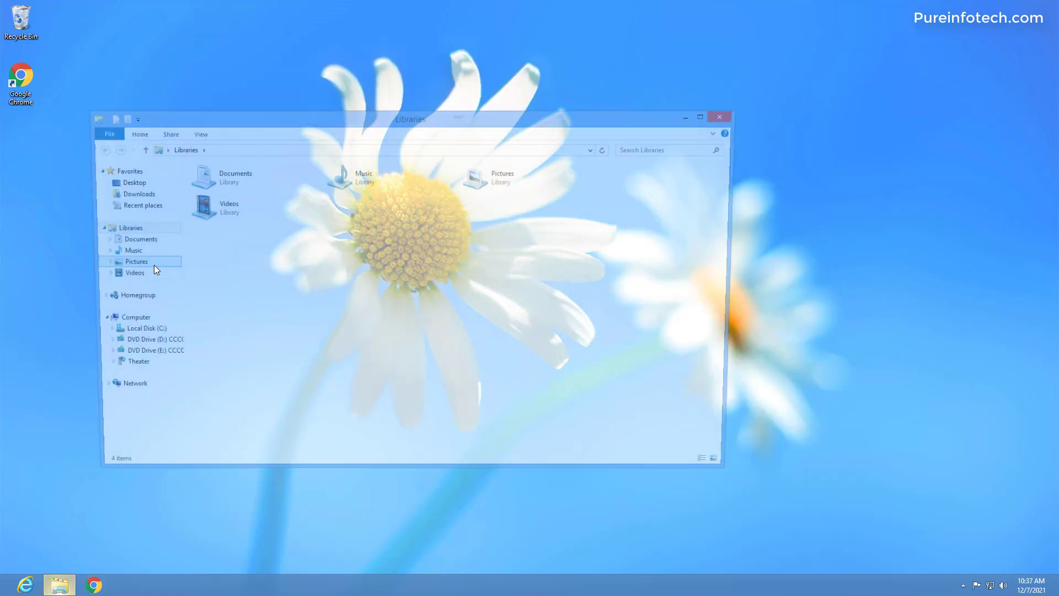
- Mount the Win11_English_x64 disc image from Downloads as a DVD drive
left_click(139, 193)
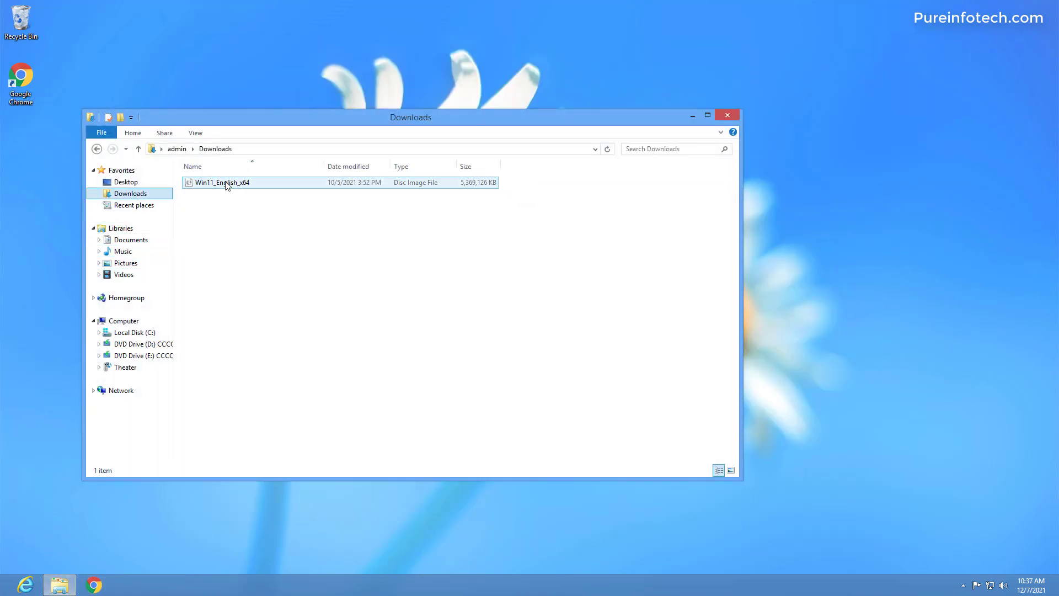
left_click(223, 183)
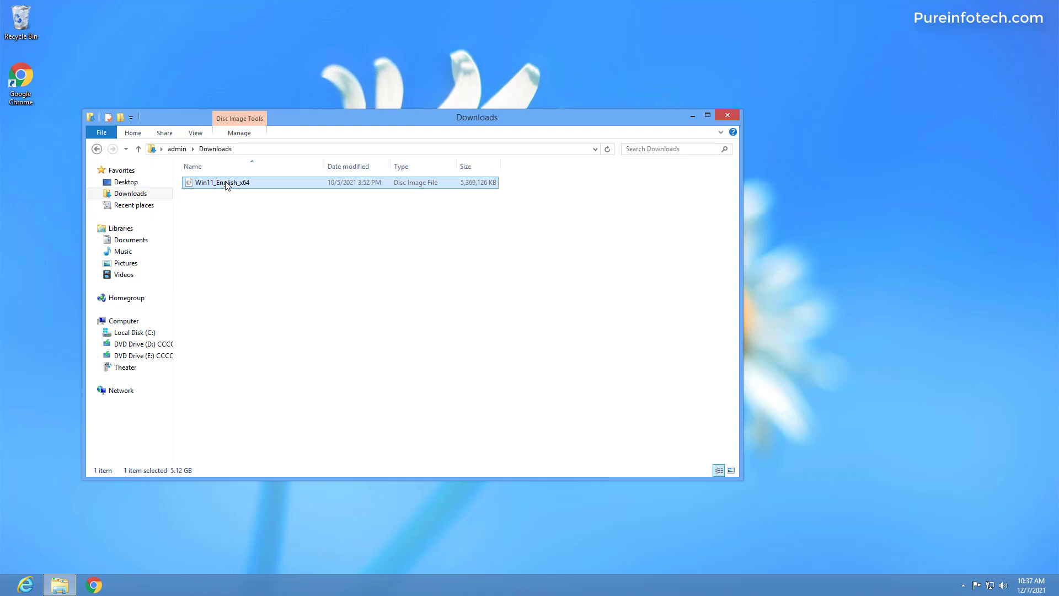
right_click(227, 183)
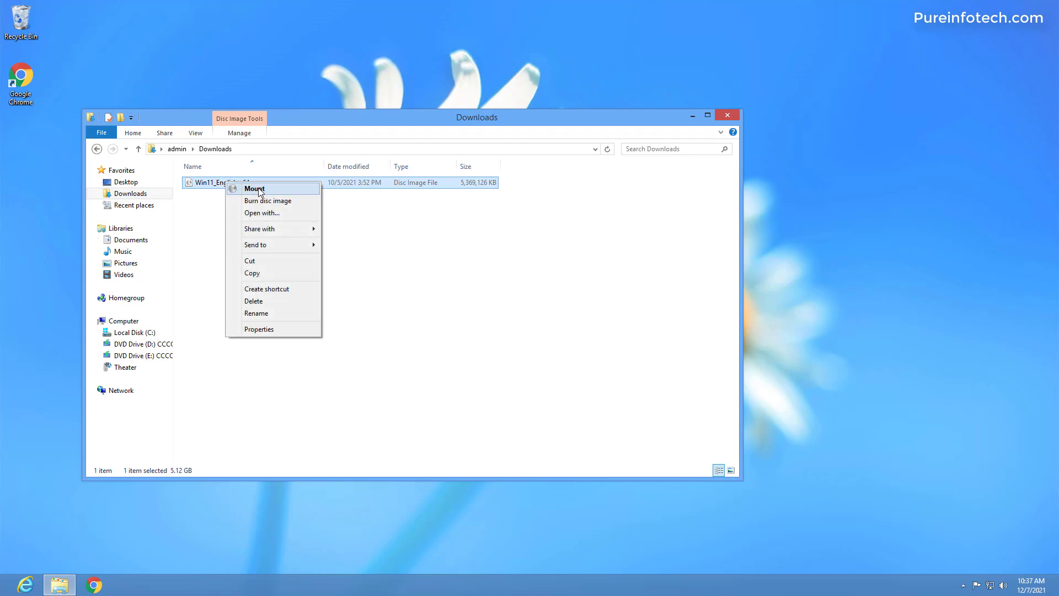
left_click(253, 187)
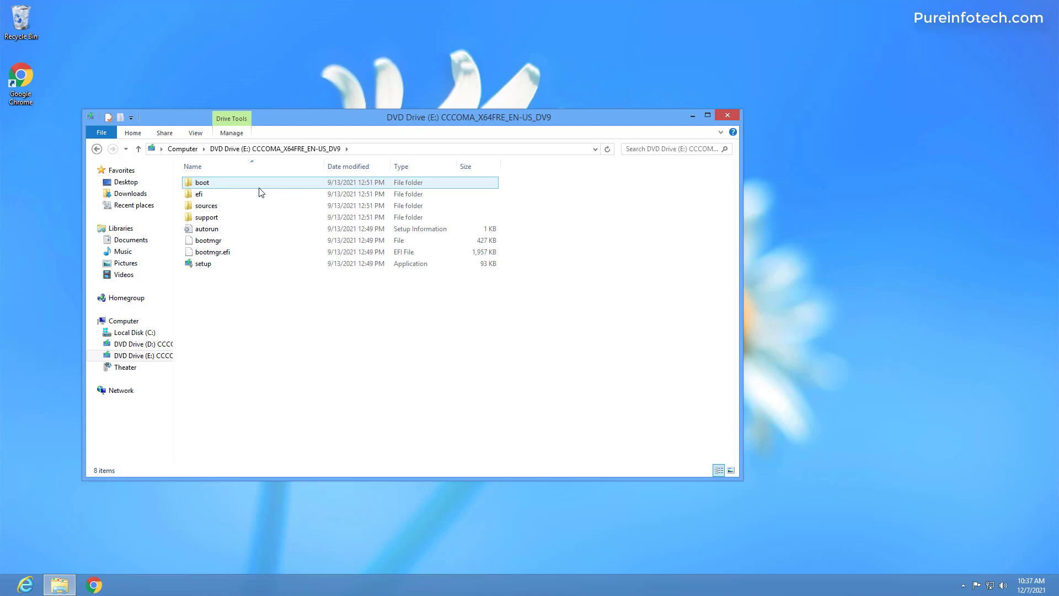
mouse_move(203, 262)
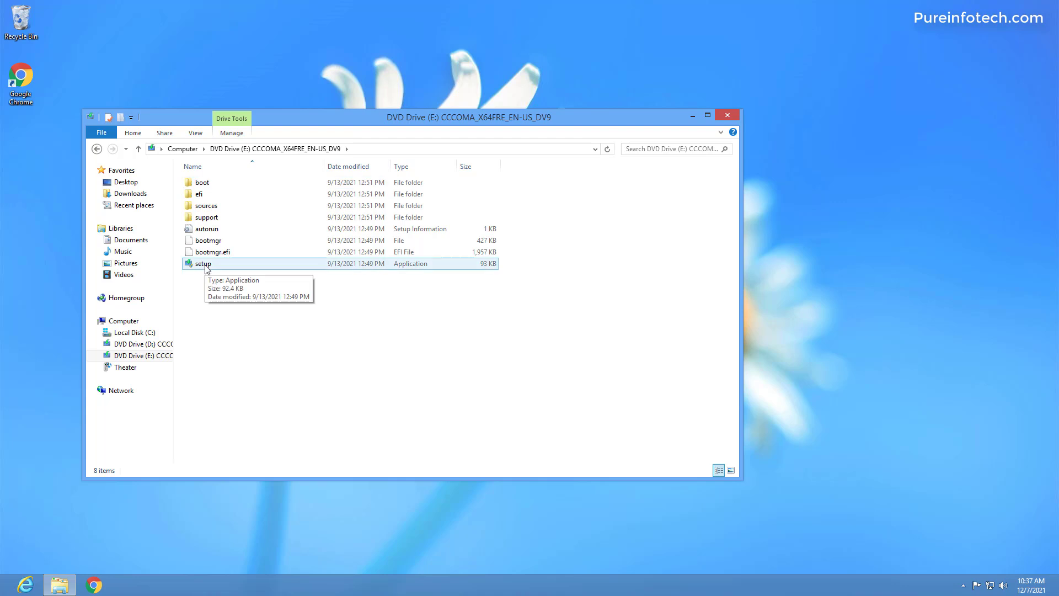
- Launch setup from the mounted drive to start Windows 11 Setup
left_click(203, 264)
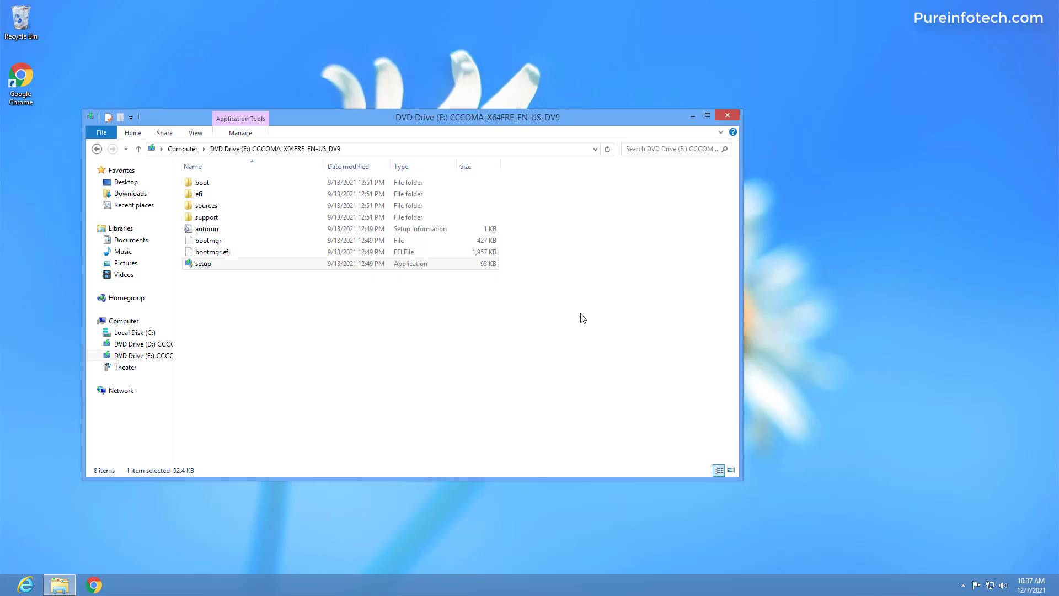
double_click(203, 263)
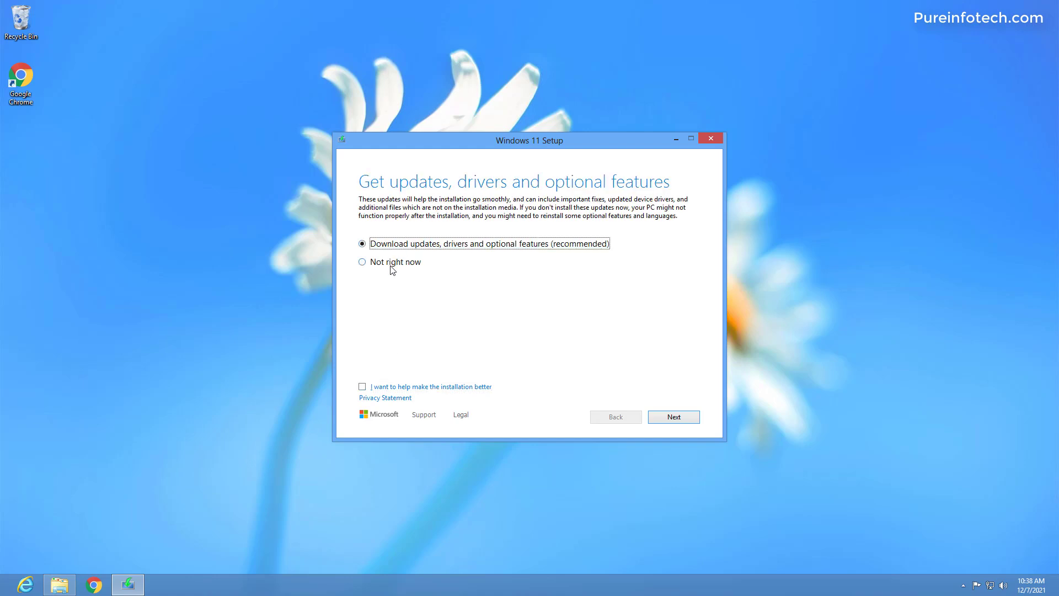
- Skip downloading updates during setup and accept the Windows 11 license terms
left_click(362, 262)
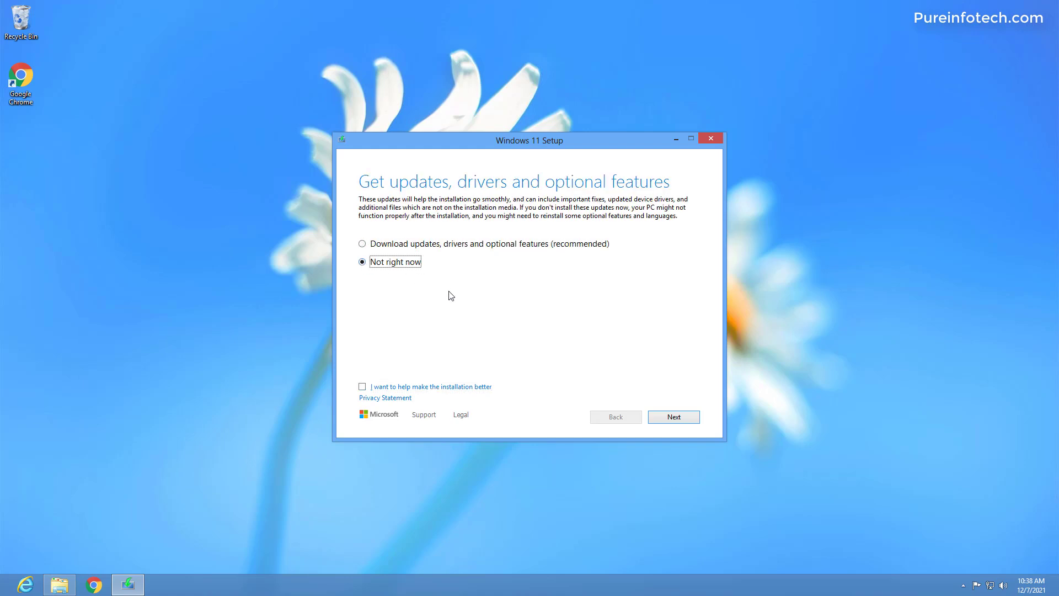
mouse_move(495, 358)
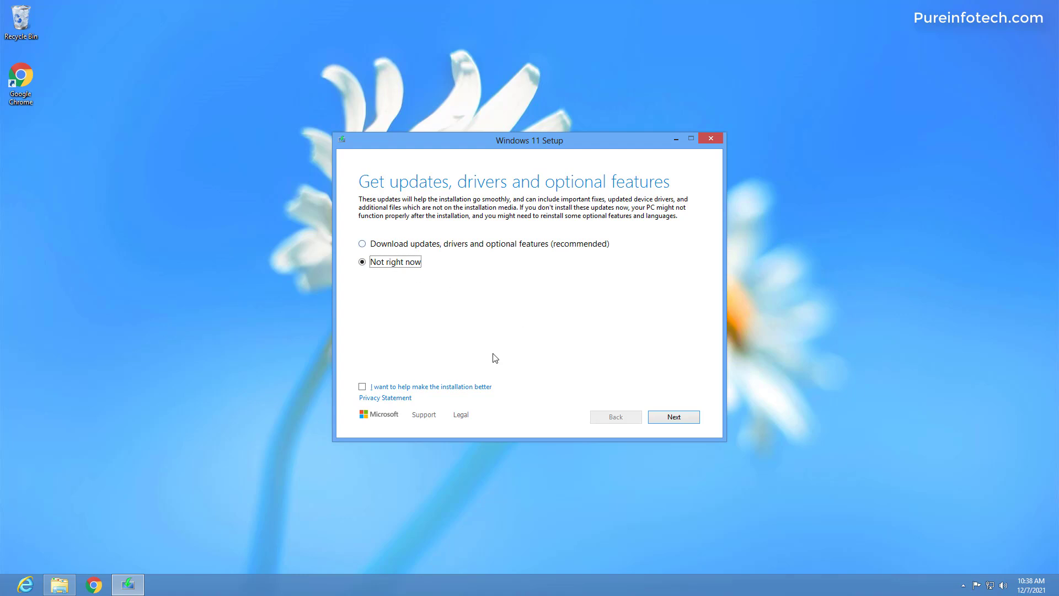
mouse_move(663, 419)
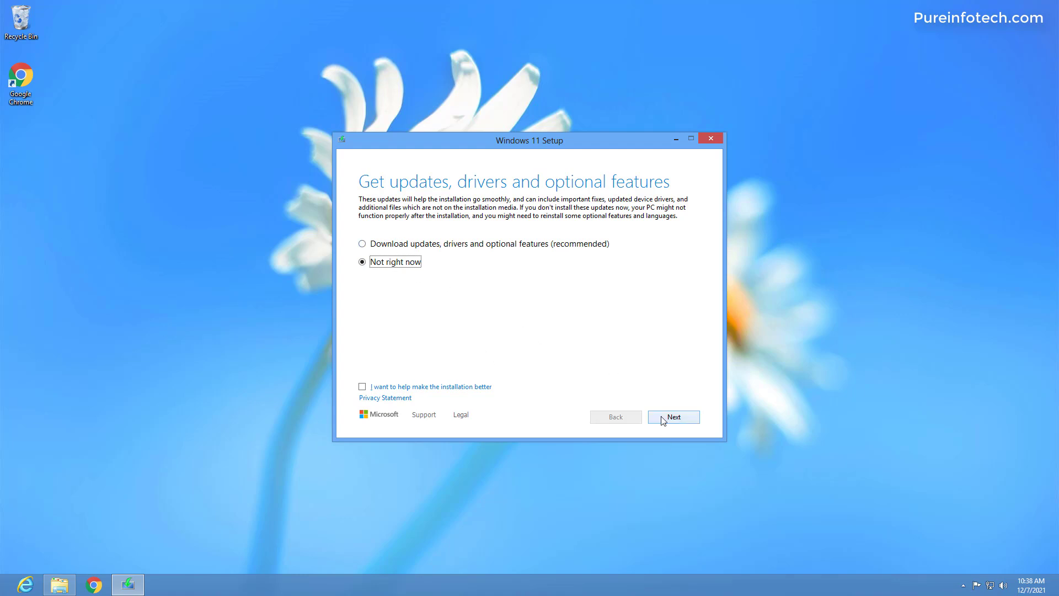
left_click(672, 417)
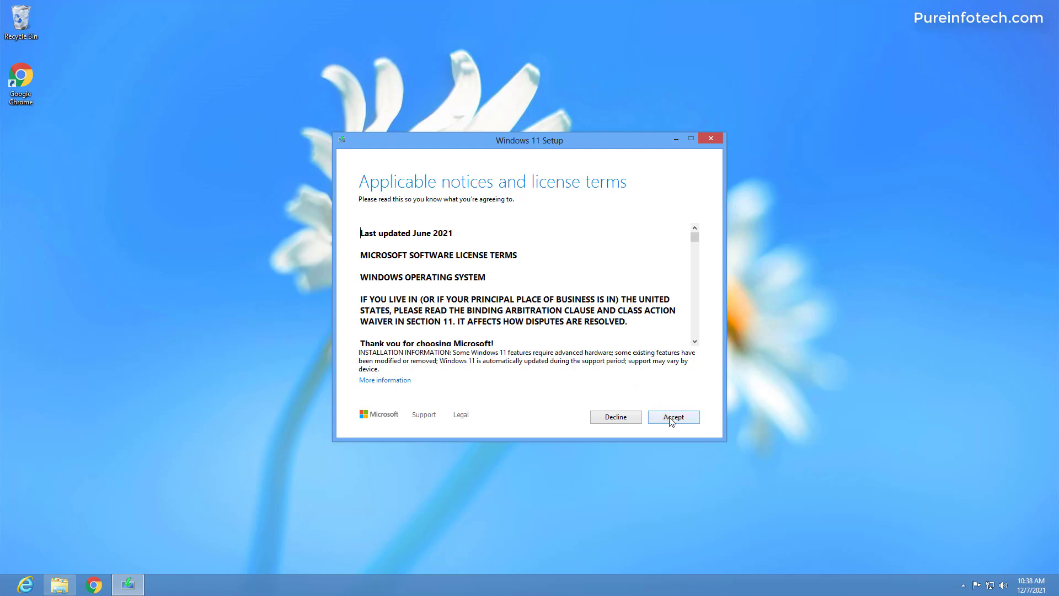
left_click(673, 417)
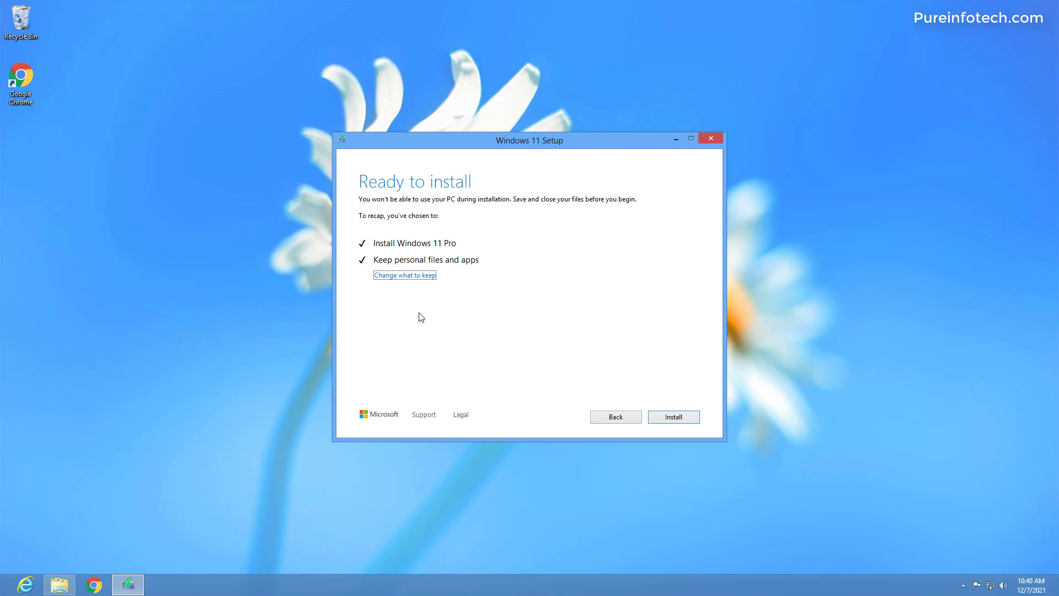
mouse_move(361, 273)
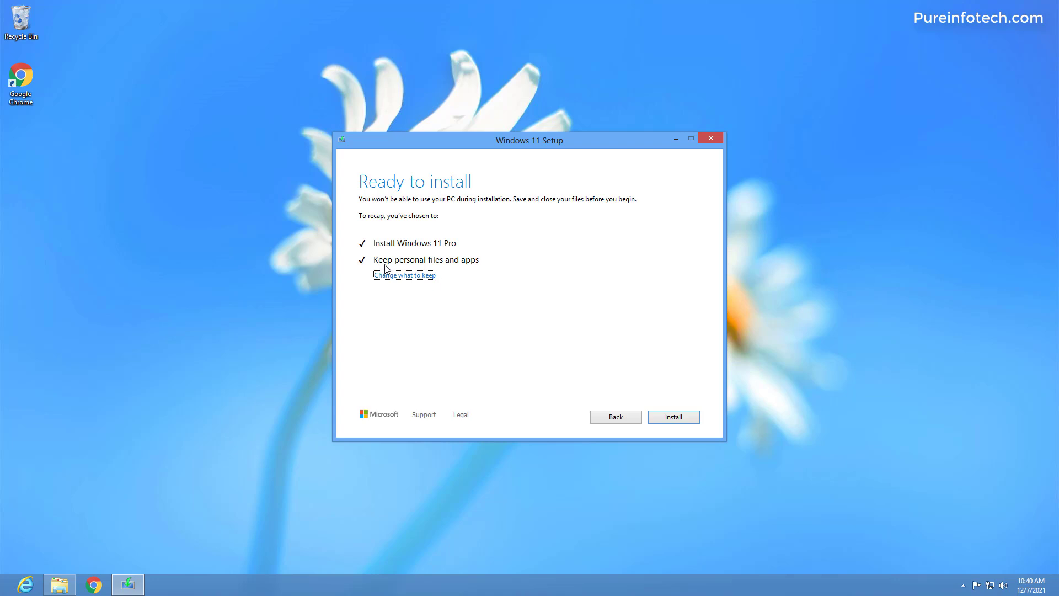
mouse_move(469, 269)
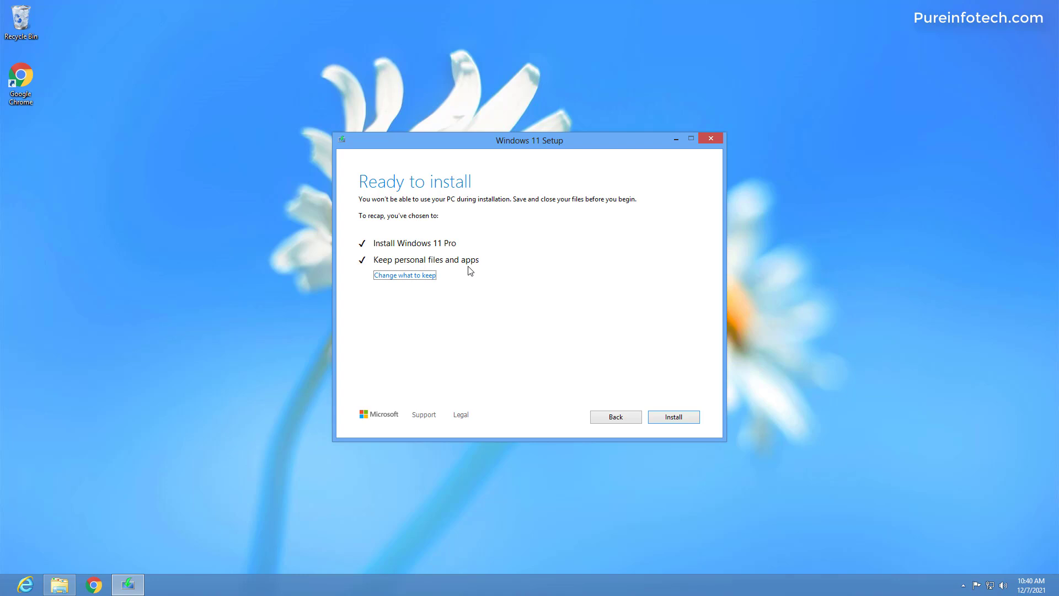
mouse_move(466, 287)
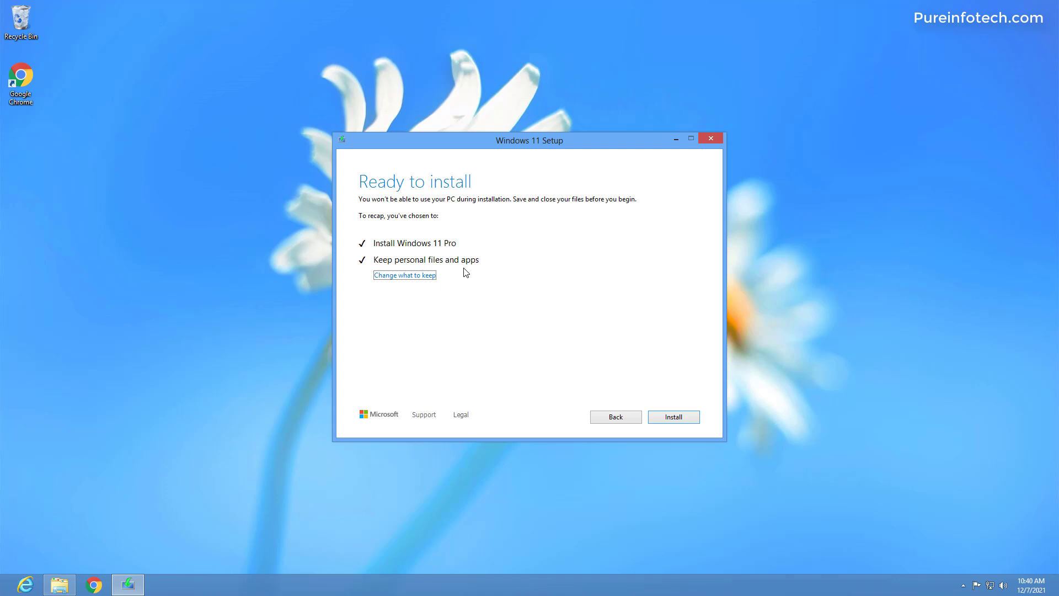
mouse_move(430, 263)
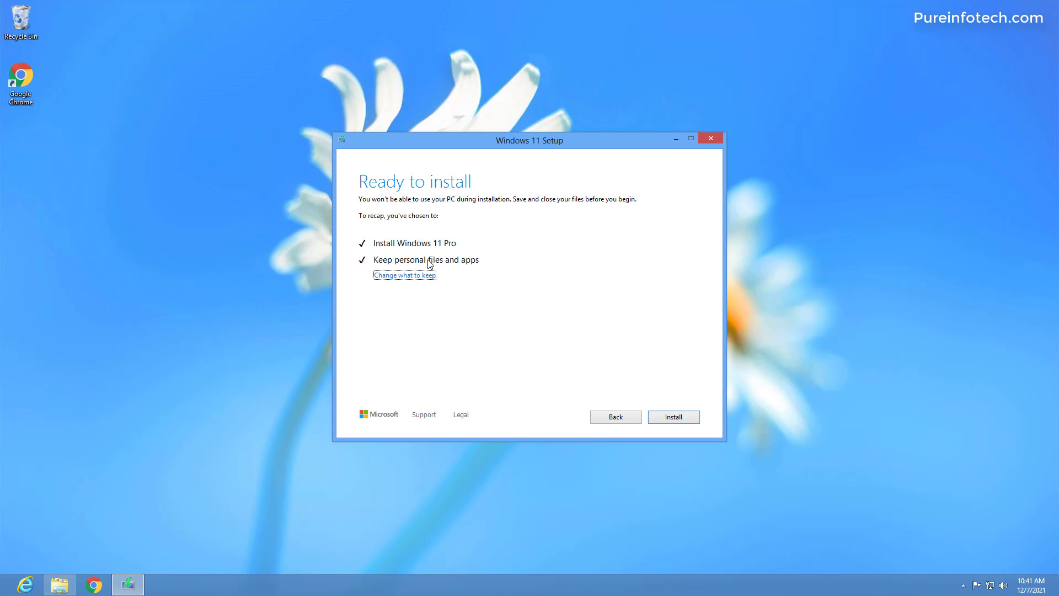
mouse_move(672, 421)
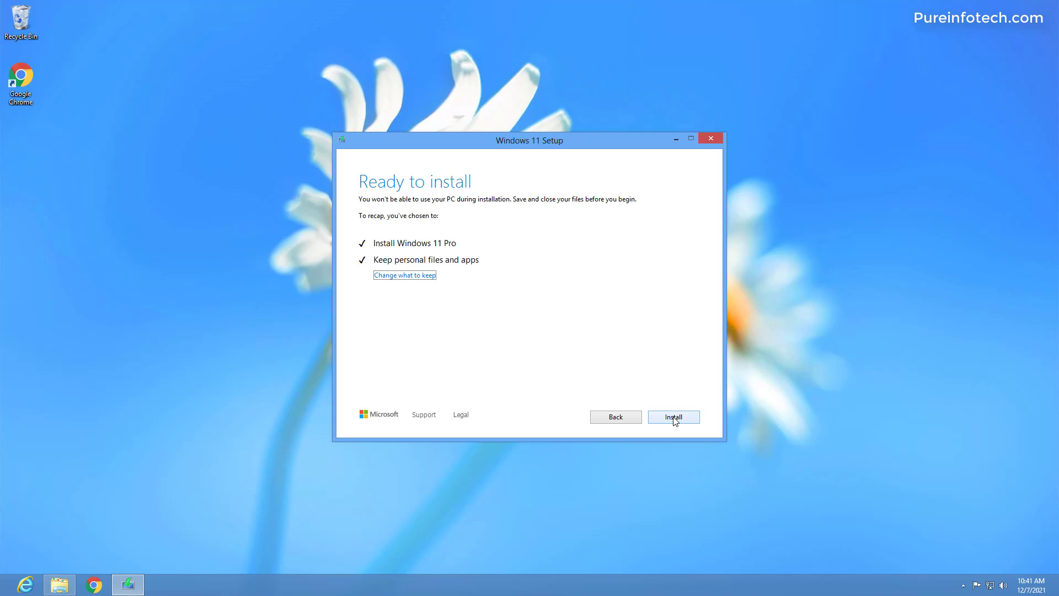
- Begin installing Windows 11 Pro from the Ready to install summary, keeping files and apps
left_click(673, 417)
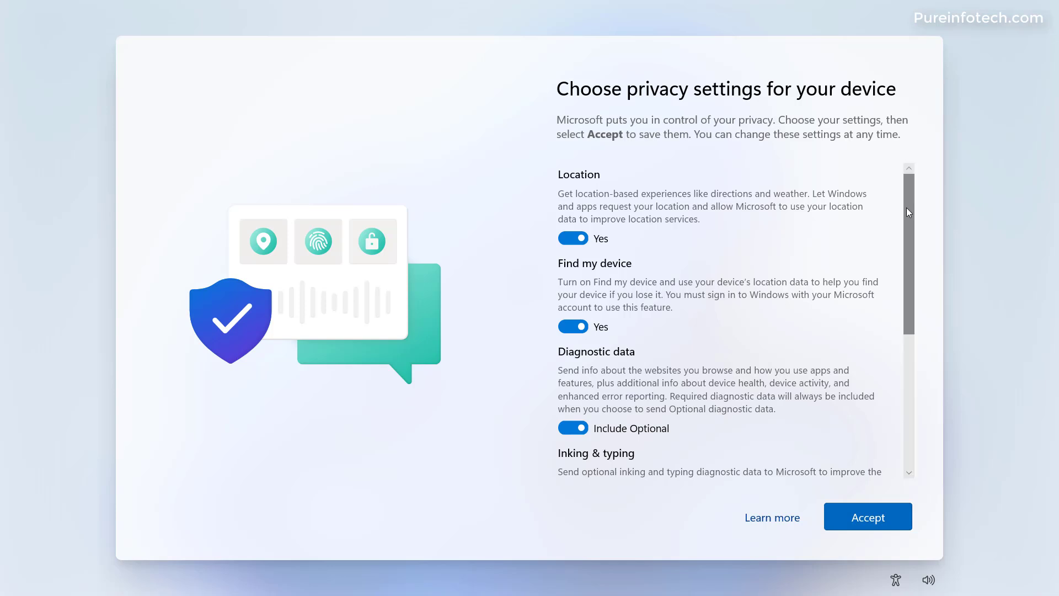
- Review the device privacy options and accept the defaults to reach the desktop
scroll("down", 3)
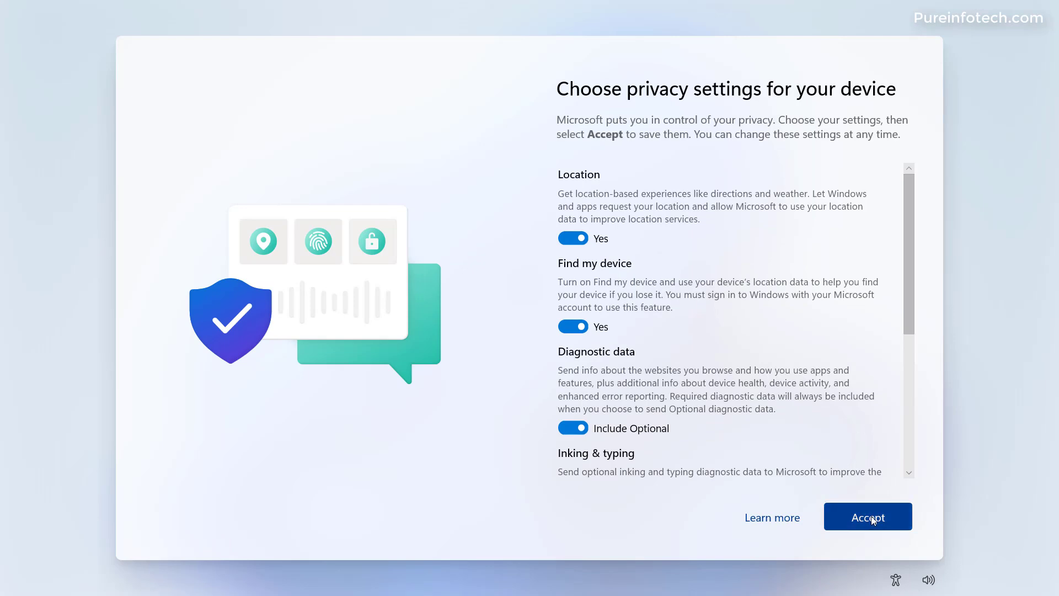
left_click(867, 516)
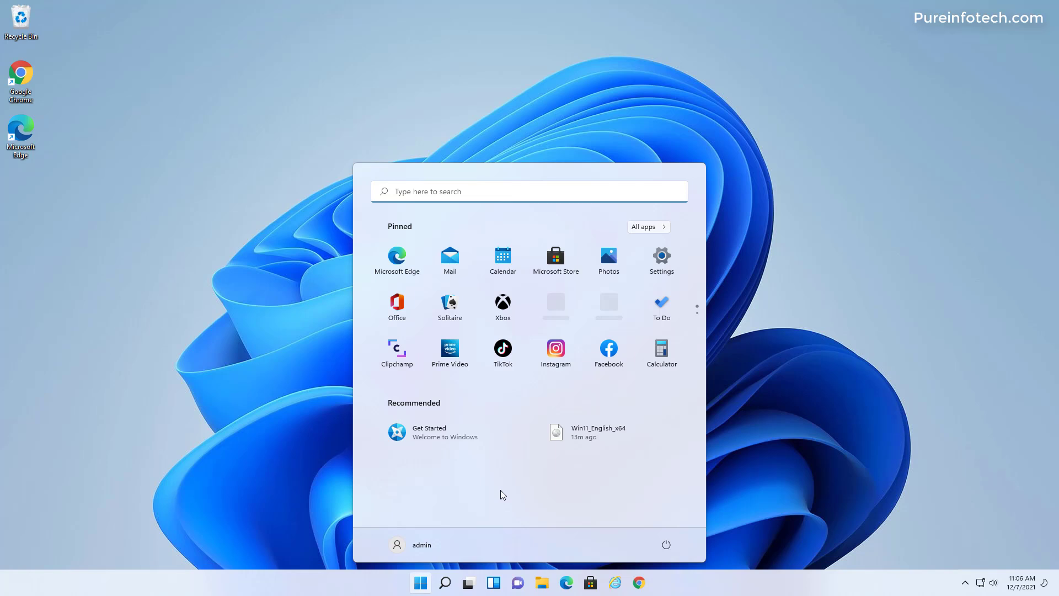
- Check the Activation state shows Windows 11 Pro active with a digital license, then close Settings
left_click(661, 256)
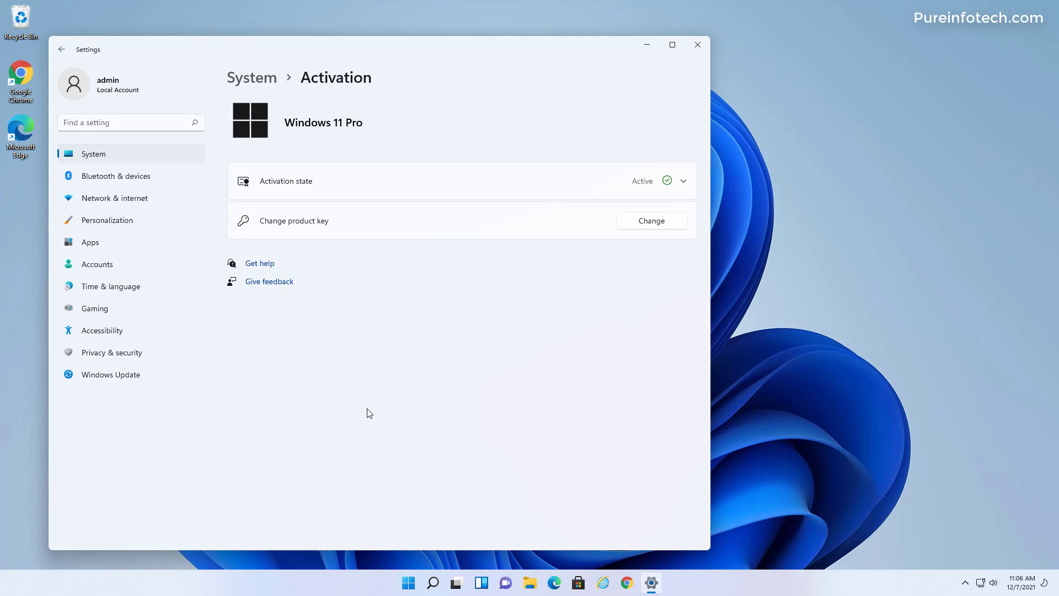
mouse_move(366, 407)
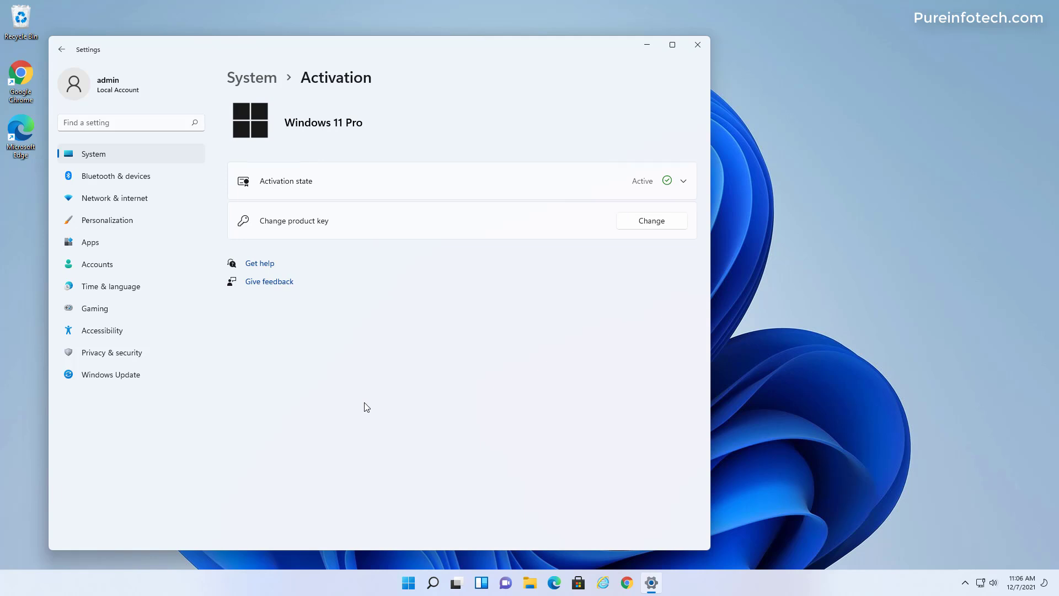
left_click(684, 181)
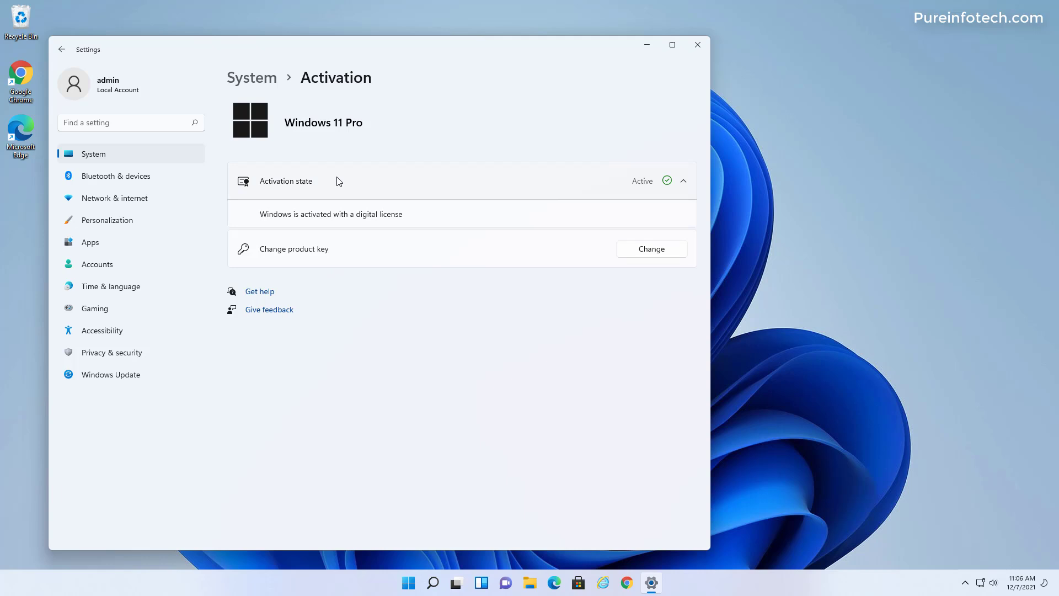
left_click(697, 44)
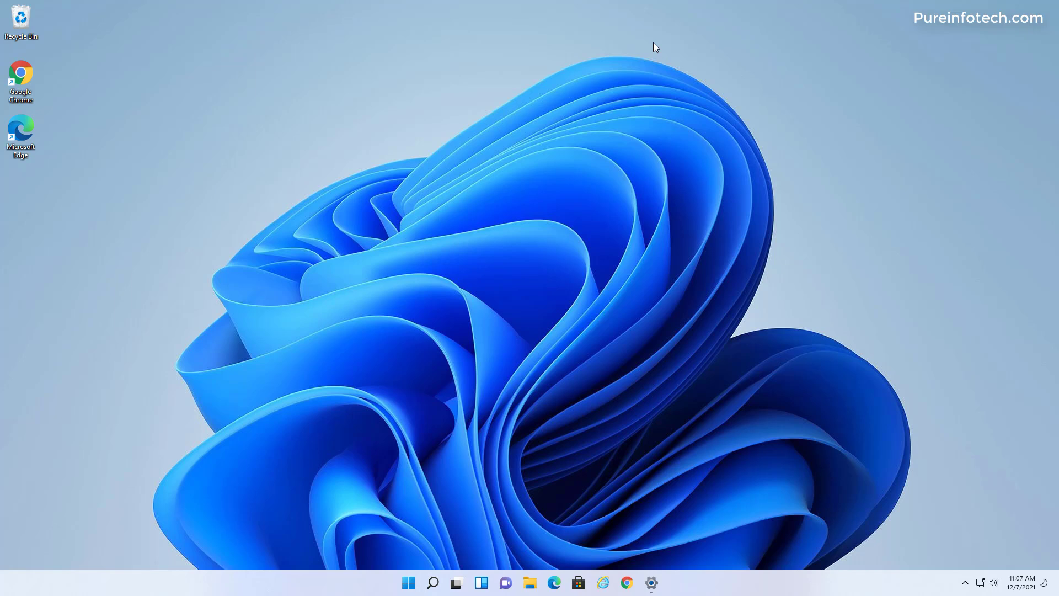
mouse_move(566, 393)
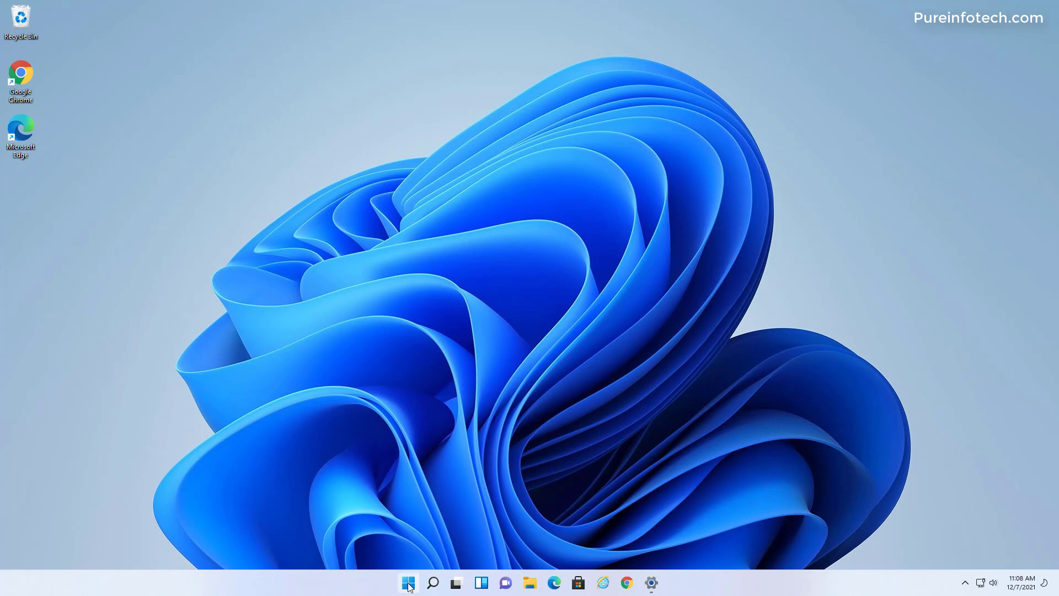
right_click(408, 583)
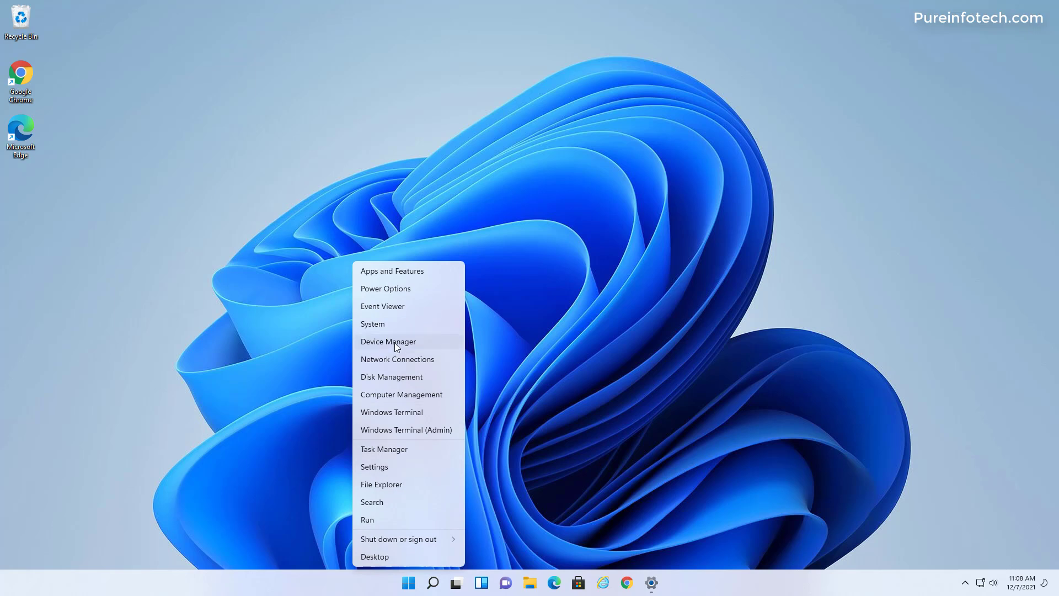
left_click(388, 341)
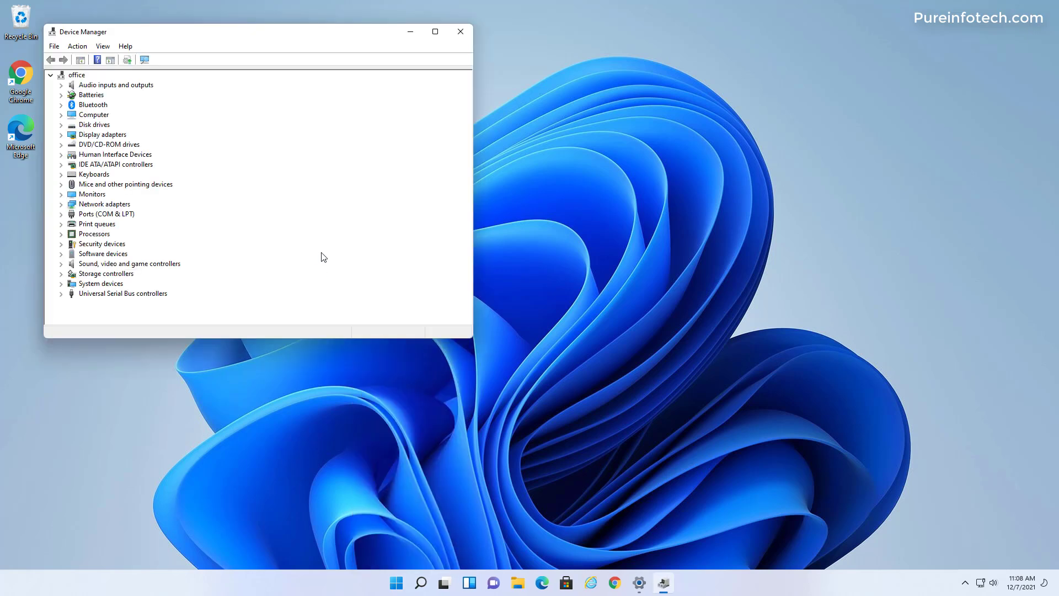
mouse_move(272, 275)
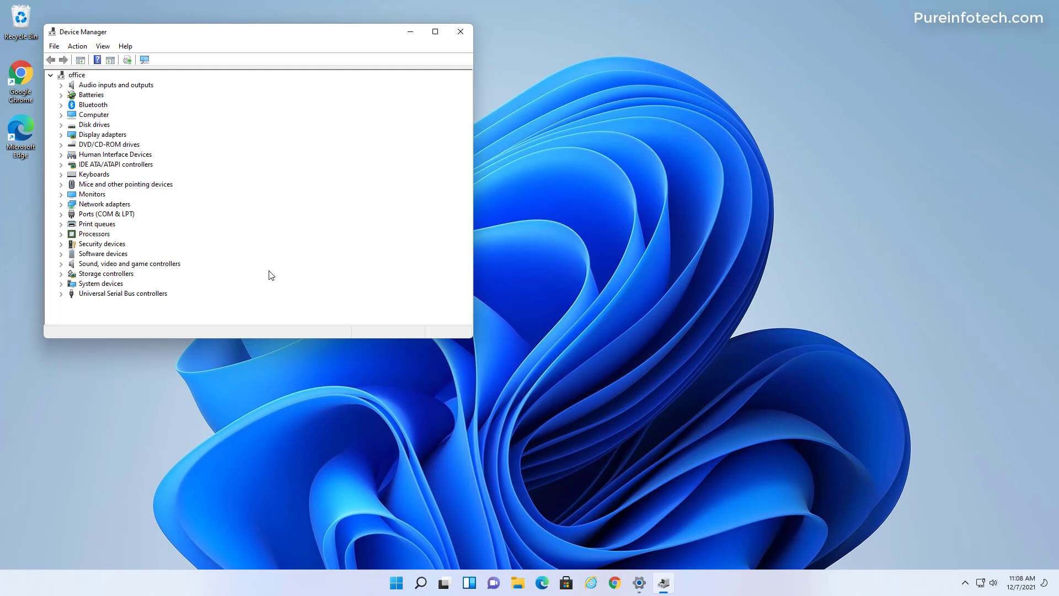
mouse_move(182, 181)
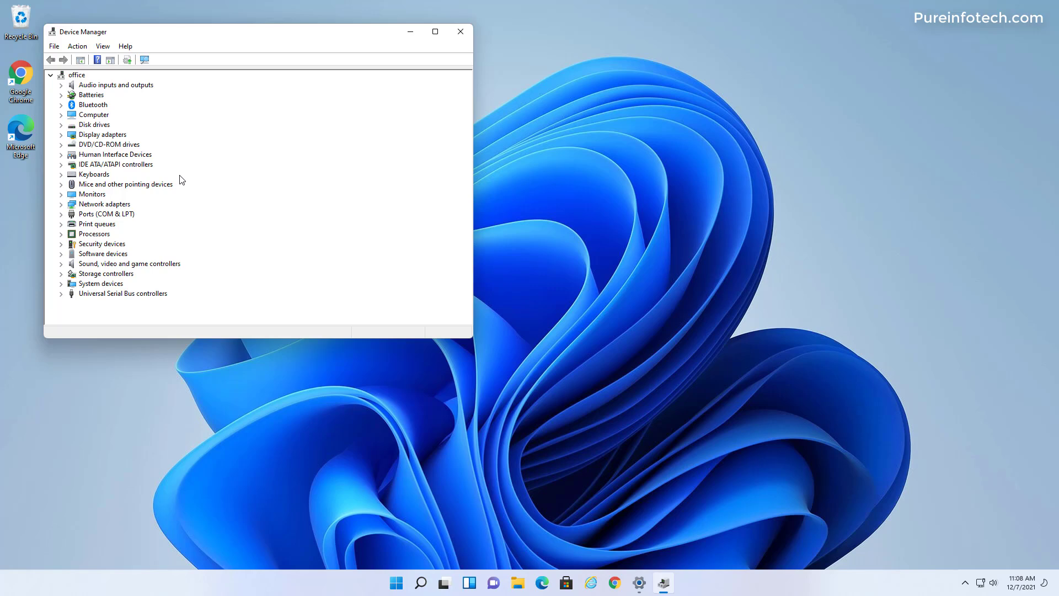
mouse_move(408, 103)
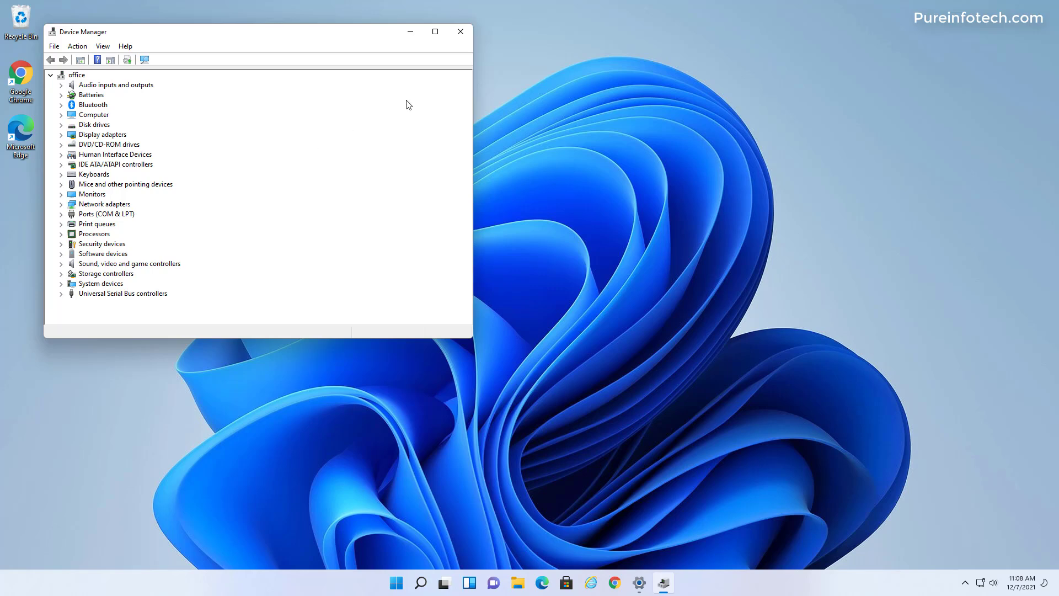
left_click(459, 30)
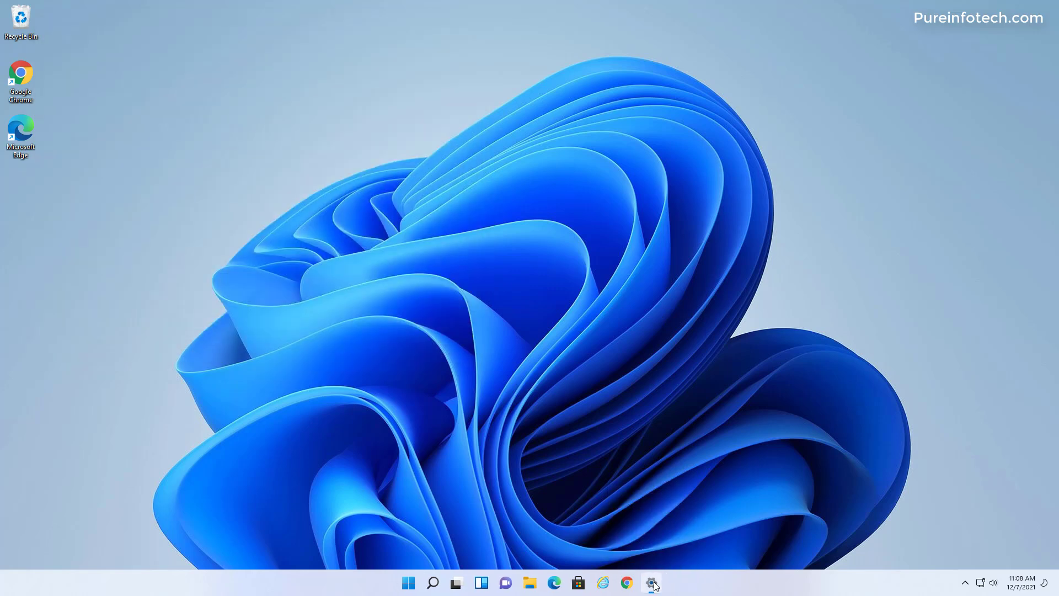
- Start downloading the pending updates in Windows Update and close Settings
left_click(650, 582)
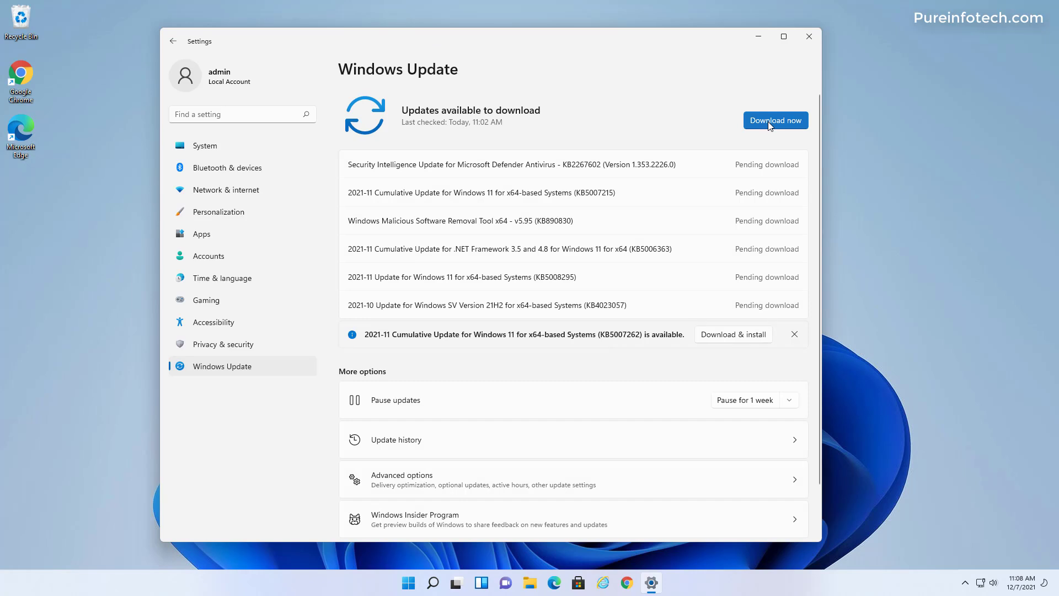
left_click(776, 121)
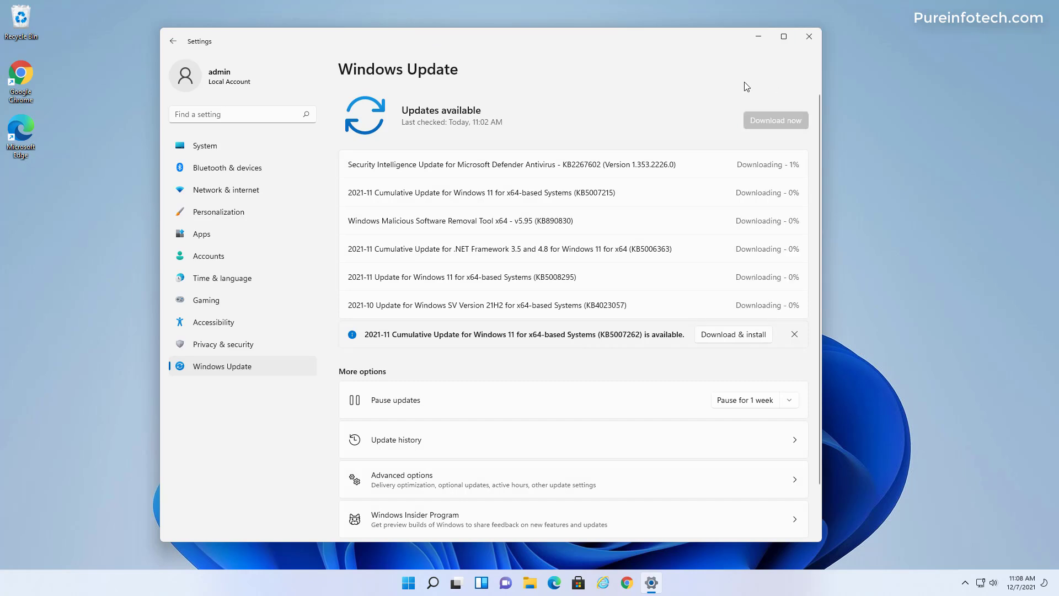
left_click(810, 37)
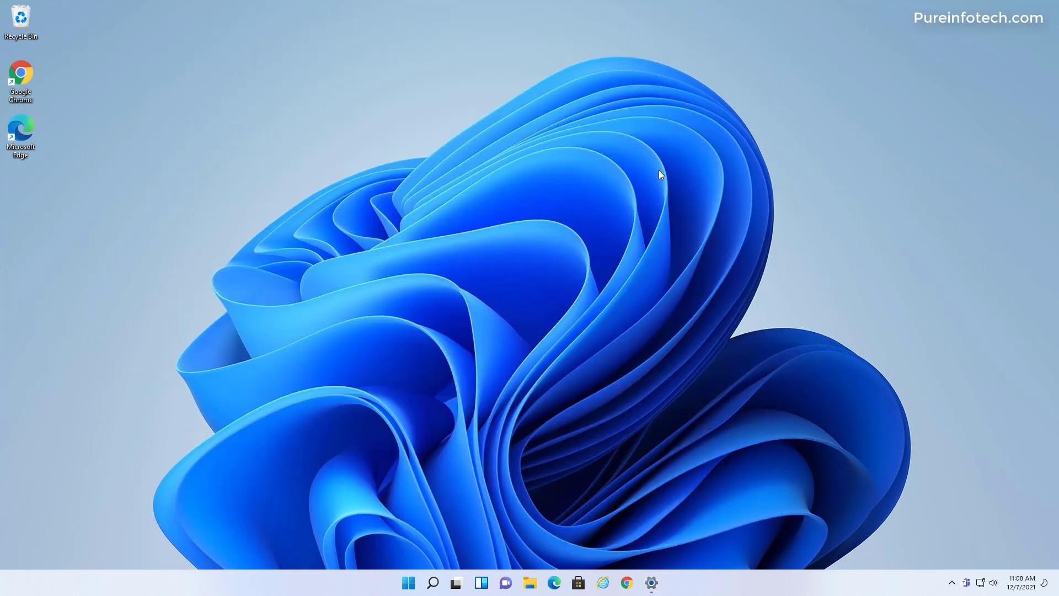